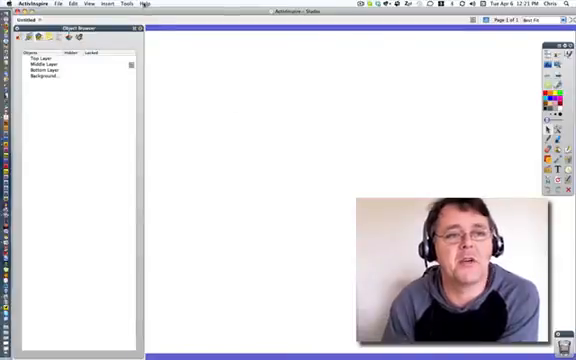
{"action": "mouse_move", "coordinate": [184, 68]}
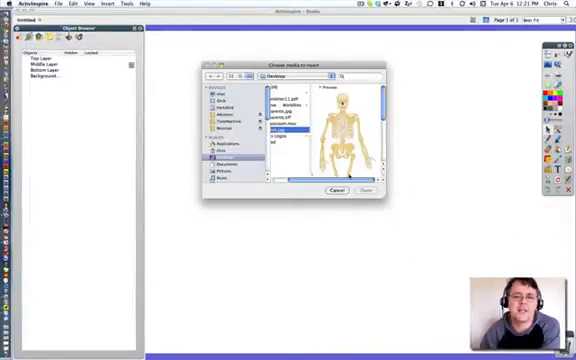
Insert the chosen skeleton picture onto the blank flipchart page.
{"action": "left_click", "coordinate": [360, 188]}
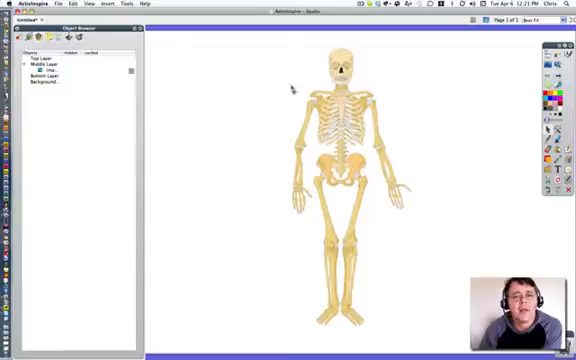
Insert the man picture from file via Insert > Media from File beside the skeleton.
{"action": "left_click", "coordinate": [100, 4]}
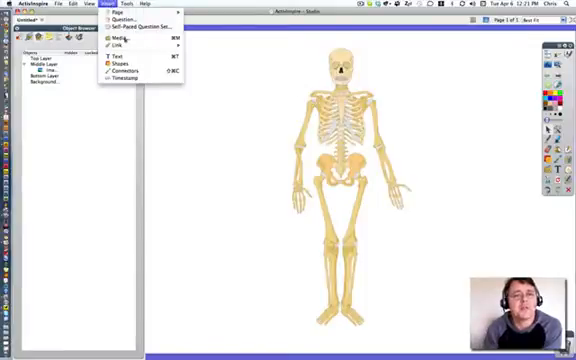
{"action": "left_click", "coordinate": [110, 38]}
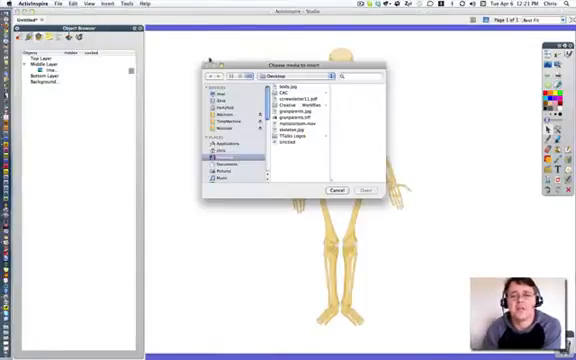
{"action": "left_click", "coordinate": [284, 108]}
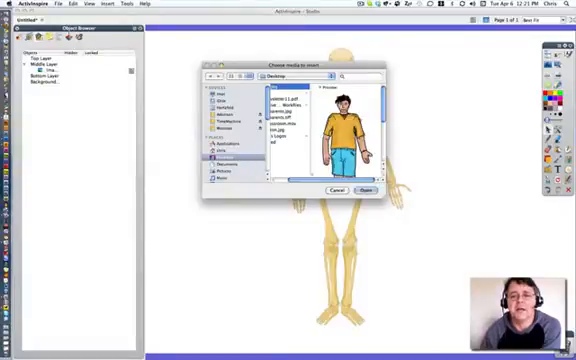
{"action": "left_click", "coordinate": [360, 192]}
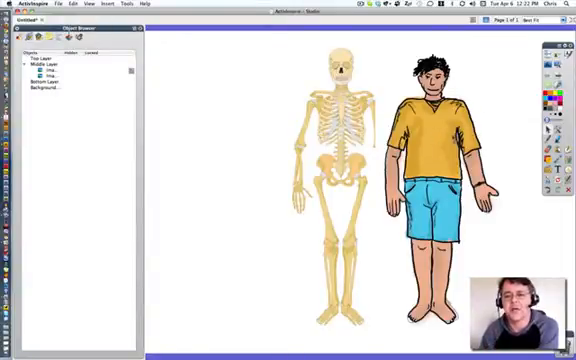
Drag and resize the body drawing so it covers the skeleton exactly.
{"action": "left_click", "coordinate": [430, 180]}
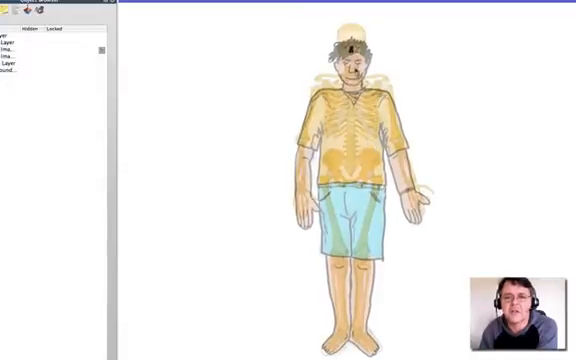
{"action": "left_click", "coordinate": [16, 48]}
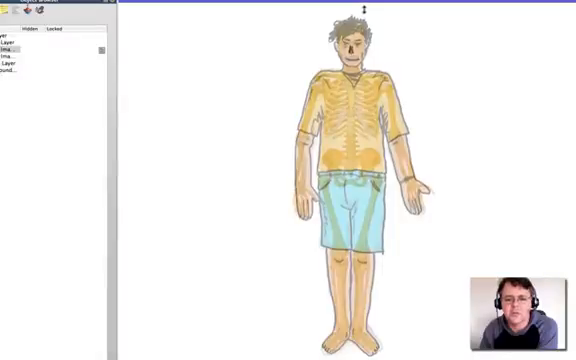
{"action": "left_click", "coordinate": [360, 176]}
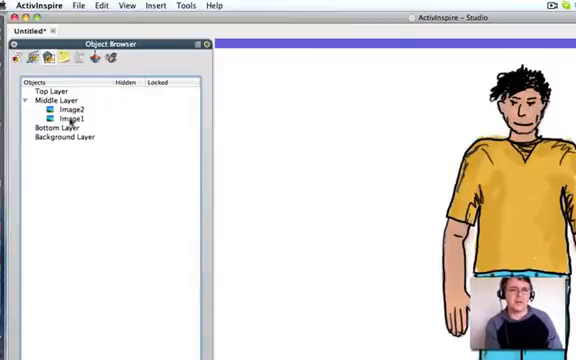
Rename the images in the Object Browser to 'body' and 'skeleton'.
{"action": "left_click", "coordinate": [58, 120]}
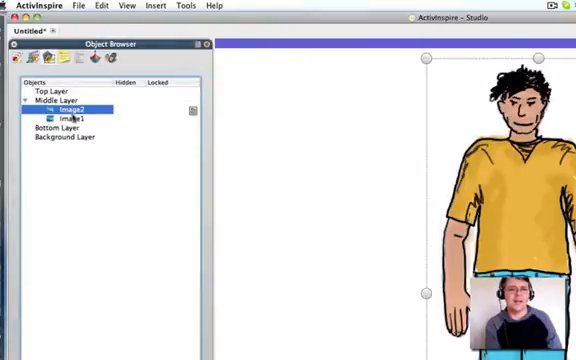
{"action": "left_click", "coordinate": [76, 120]}
{"action": "type", "text": "skeleton"}
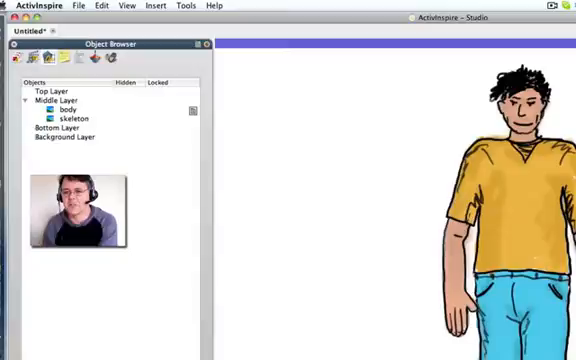
{"action": "left_click_drag", "start_coordinate": [284, 156], "coordinate": [330, 196]}
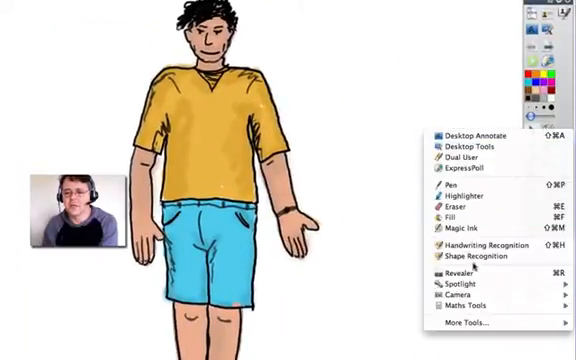
{"action": "mouse_move", "coordinate": [476, 230]}
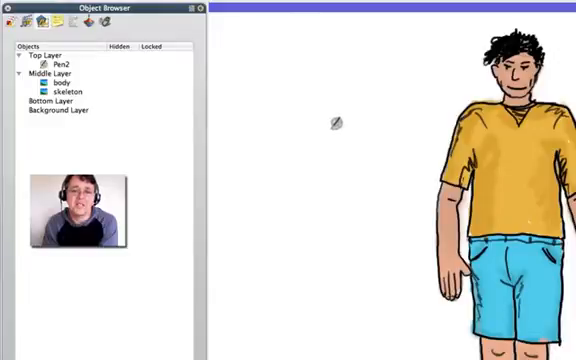
{"action": "mouse_move", "coordinate": [324, 160]}
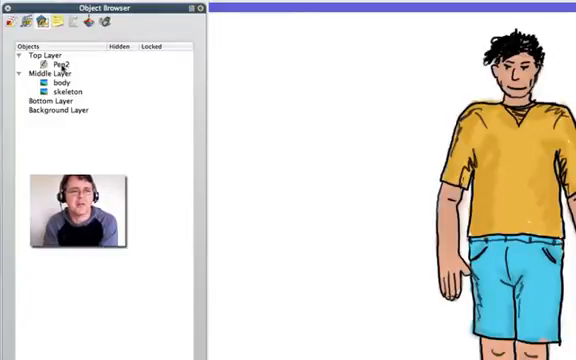
Select the magic-ink stroke Pen2 in the Object Browser's top layer.
{"action": "left_click", "coordinate": [70, 62]}
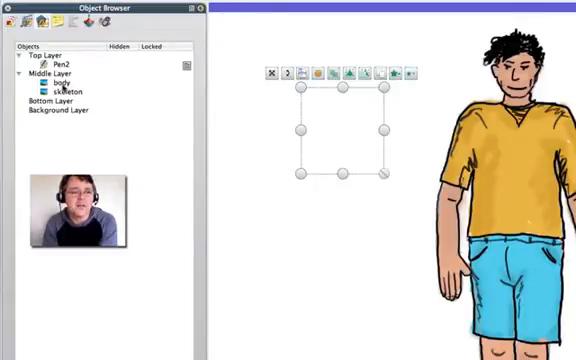
Drag the body entry into the Top Layer beneath Pen2 so the ink reveals the skeleton.
{"action": "left_click", "coordinate": [62, 82]}
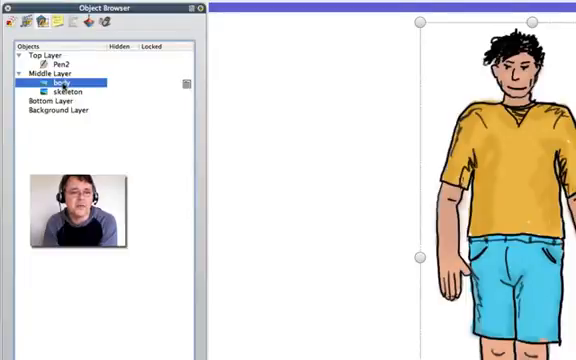
{"action": "left_click", "coordinate": [56, 74]}
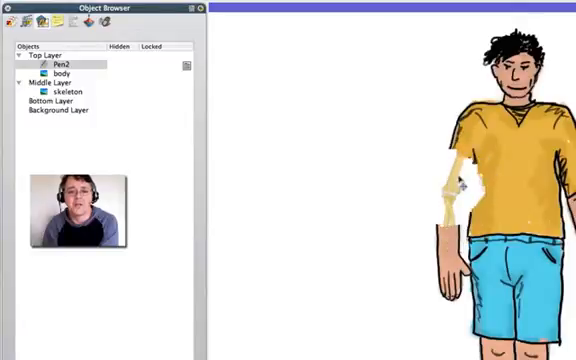
{"action": "left_click", "coordinate": [64, 90]}
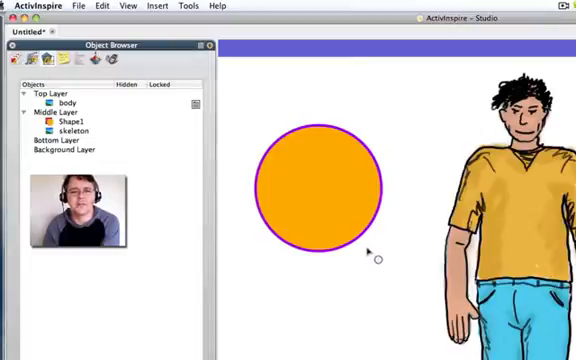
{"action": "mouse_move", "coordinate": [356, 156]}
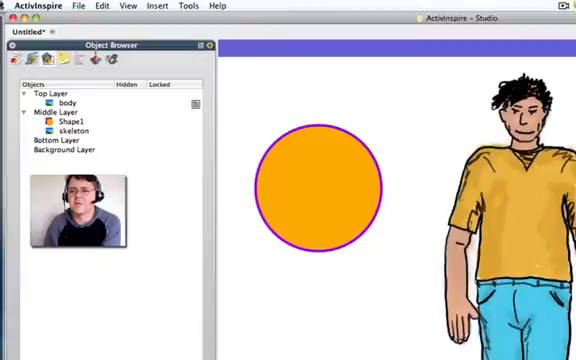
Set the orange circle's outline colour to black and increase its width.
{"action": "left_click", "coordinate": [322, 190]}
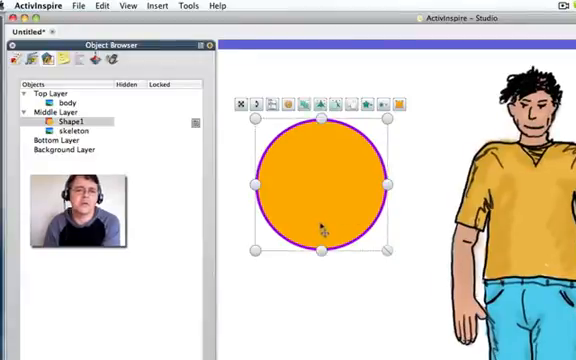
{"action": "mouse_move", "coordinate": [236, 124]}
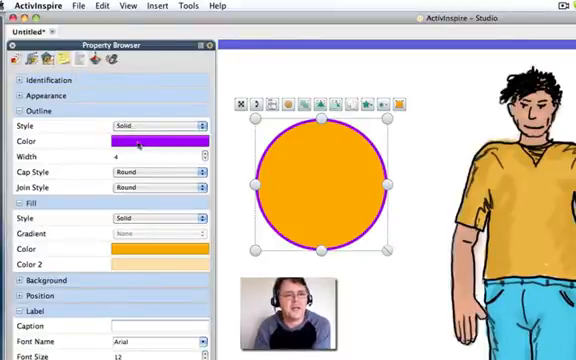
{"action": "left_click", "coordinate": [160, 142]}
{"action": "type", "text": "17"}
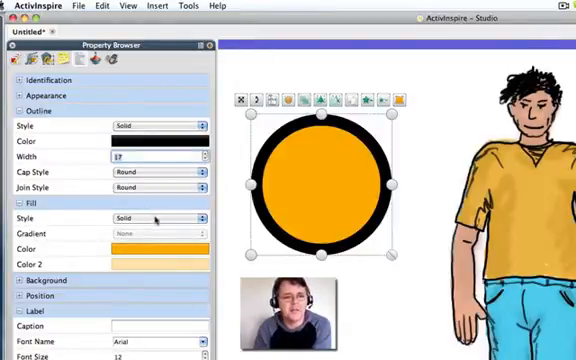
{"action": "left_click", "coordinate": [156, 218]}
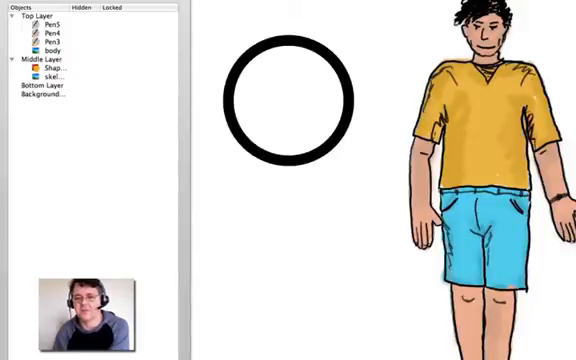
Set the circle's fill style to none, leaving an empty black ring.
{"action": "left_click", "coordinate": [48, 48]}
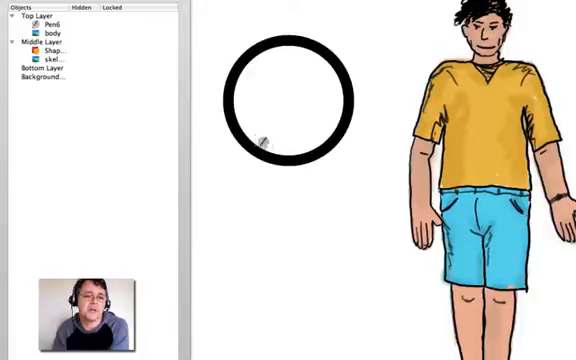
{"action": "mouse_move", "coordinate": [316, 144]}
{"action": "type", "text": "seethru"}
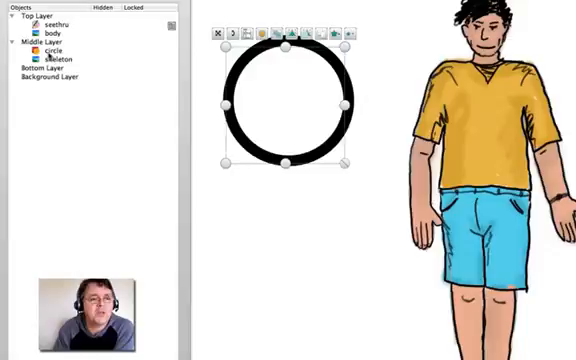
Move the ring from the Middle Layer into the Top Layer above the body.
{"action": "left_click", "coordinate": [54, 50]}
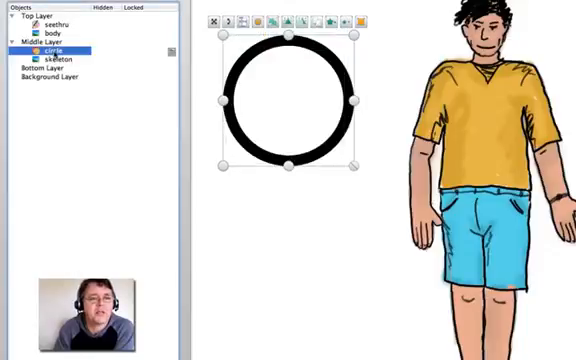
{"action": "left_click", "coordinate": [54, 24]}
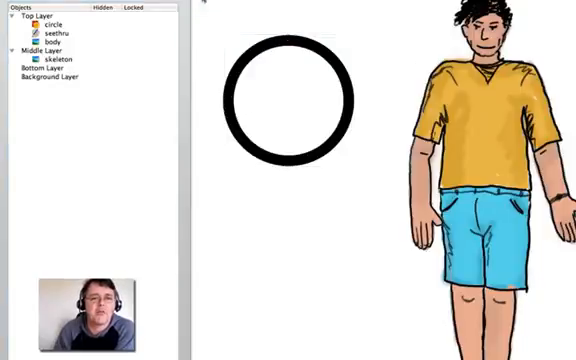
{"action": "left_click", "coordinate": [292, 96]}
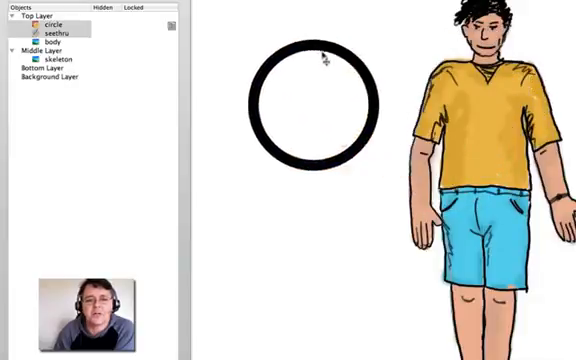
{"action": "left_click", "coordinate": [312, 72]}
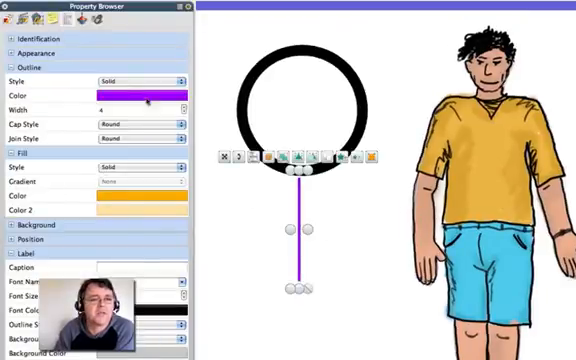
Colour the handle line black to match the ring.
{"action": "left_click", "coordinate": [140, 96]}
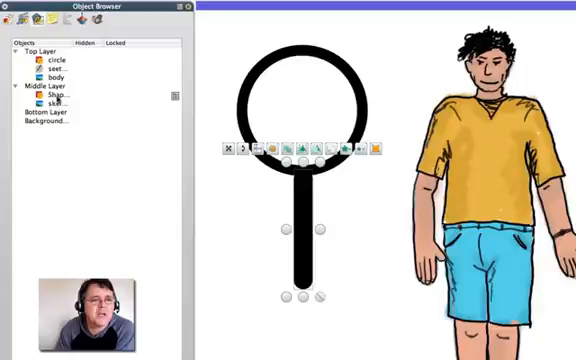
Move the black handle line into the top layer alongside the ring.
{"action": "left_click", "coordinate": [60, 94]}
{"action": "type", "text": "handle"}
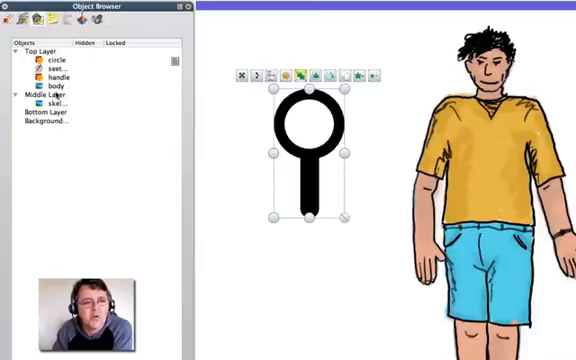
Drag the body drawing into the middle layer, then slide the magnifying glass over the boy's hips.
{"action": "left_click", "coordinate": [54, 86]}
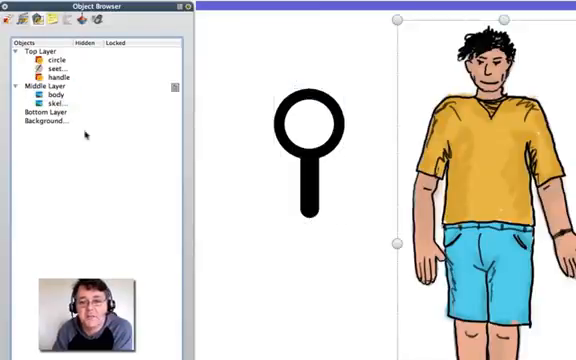
{"action": "left_click_drag", "start_coordinate": [312, 150], "coordinate": [462, 160]}
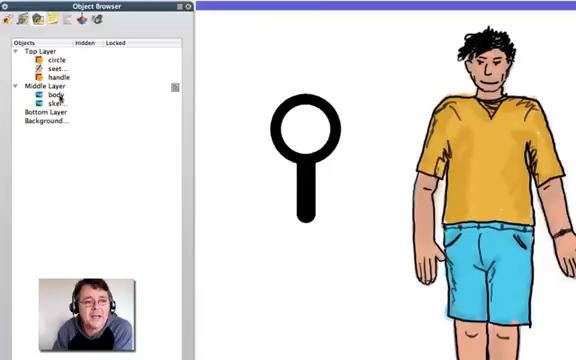
{"action": "left_click", "coordinate": [56, 94]}
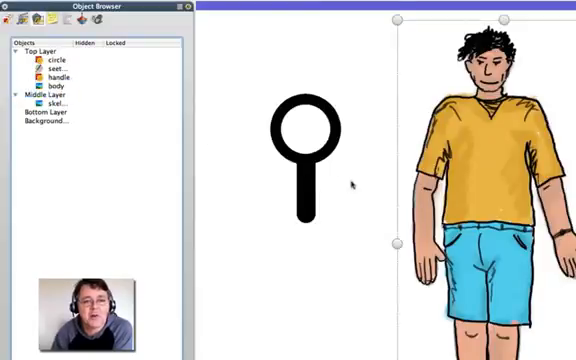
{"action": "left_click_drag", "start_coordinate": [306, 164], "coordinate": [512, 210]}
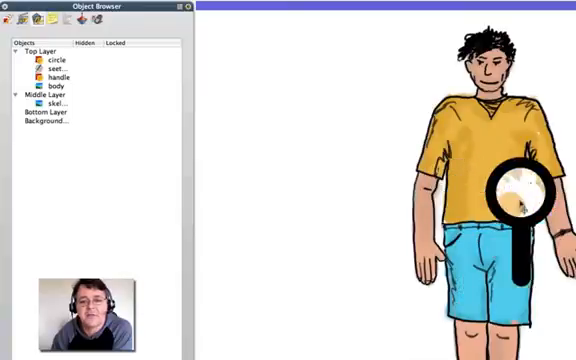